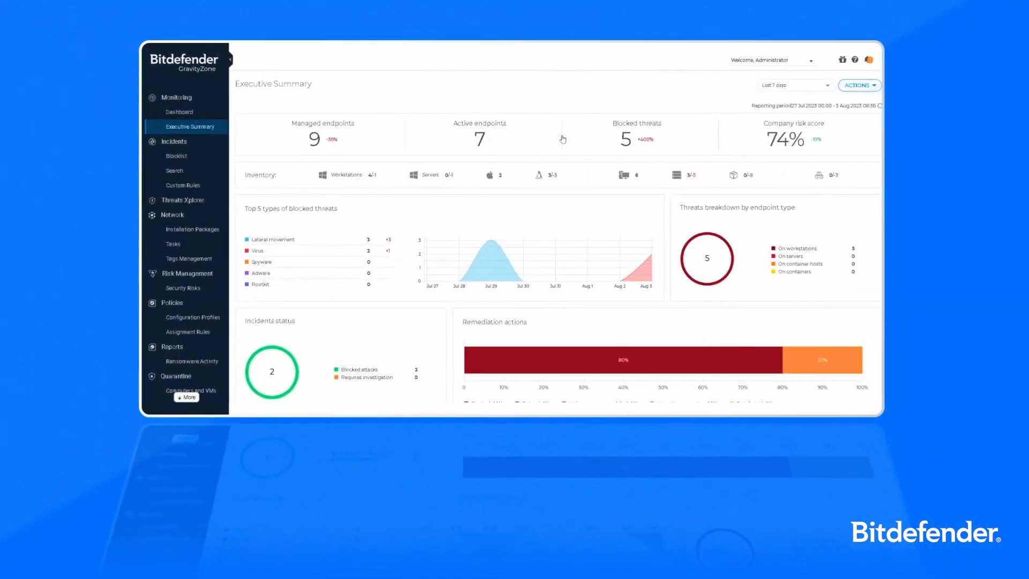
{"action": "mouse_move", "coordinate": [174, 142]}
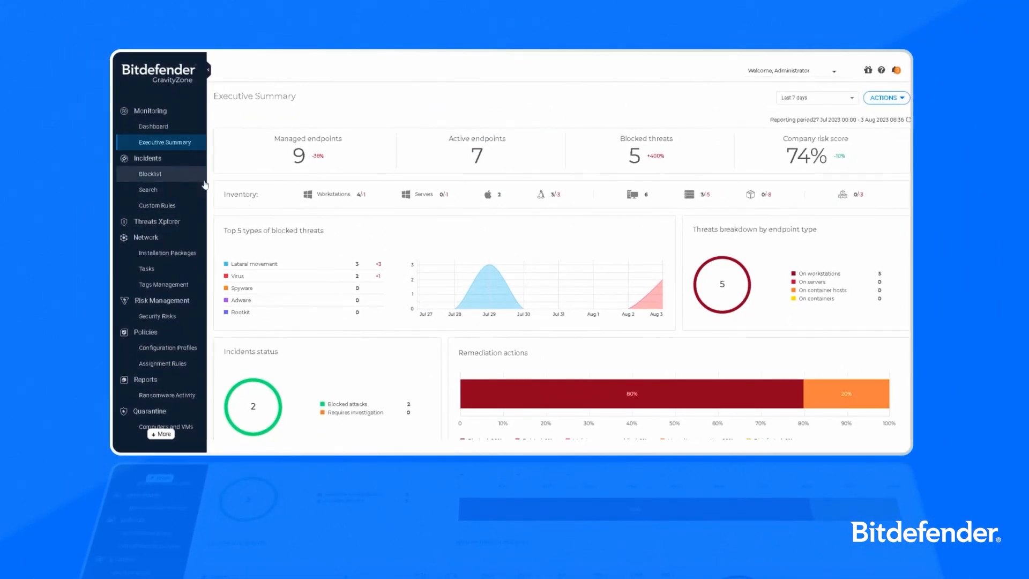
- Go from the Executive Summary to the Incidents list under Monitoring
{"action": "left_click", "coordinate": [147, 158]}
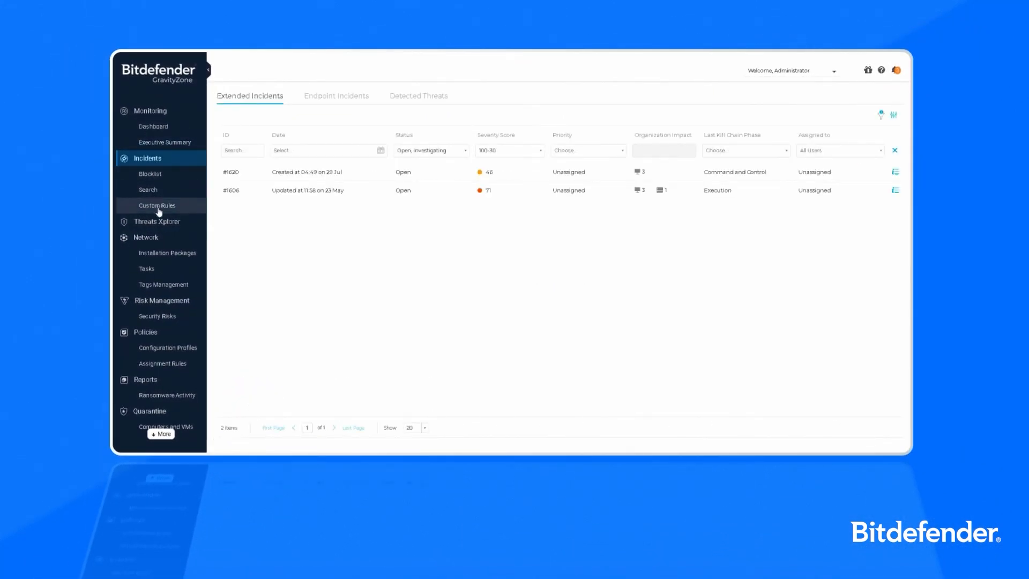
{"action": "mouse_move", "coordinate": [157, 216]}
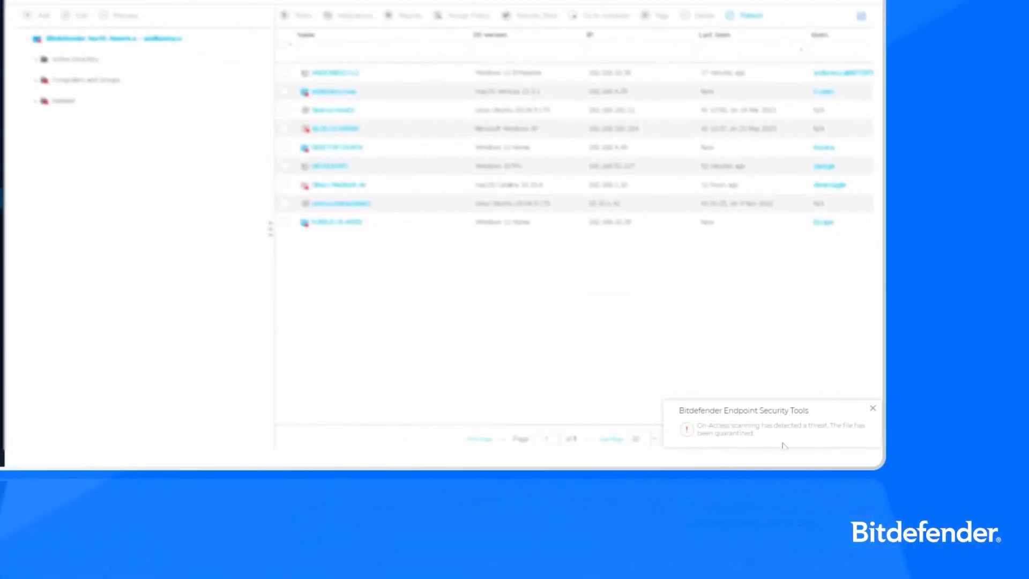
- Show incident #1622's attack graph with endpoint PURPLE-US-XPS19's details panel
{"action": "left_click", "coordinate": [780, 429]}
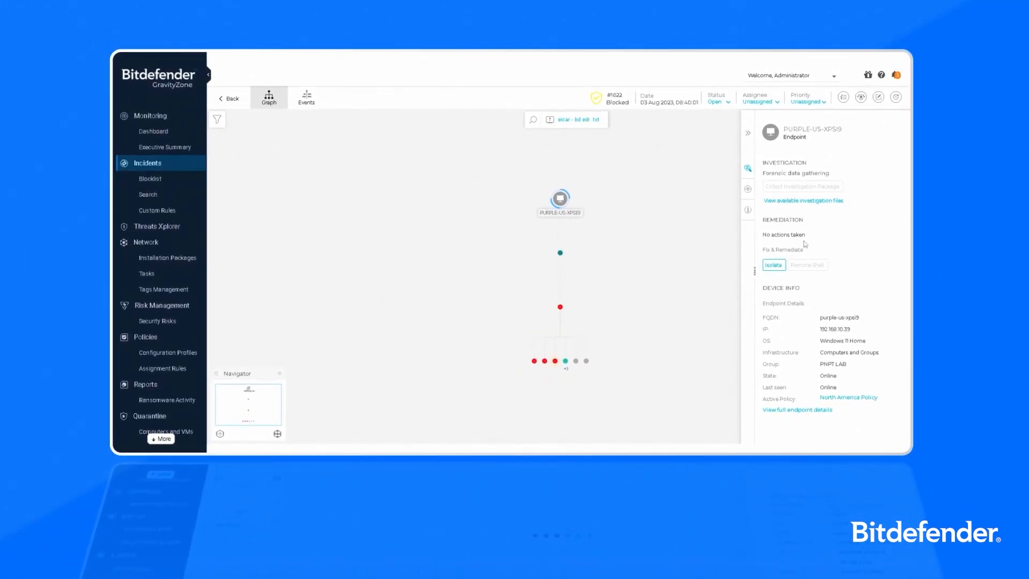
- View the eicar file's full SHA256 hash and path, then search events by that hash
{"action": "left_click", "coordinate": [555, 360]}
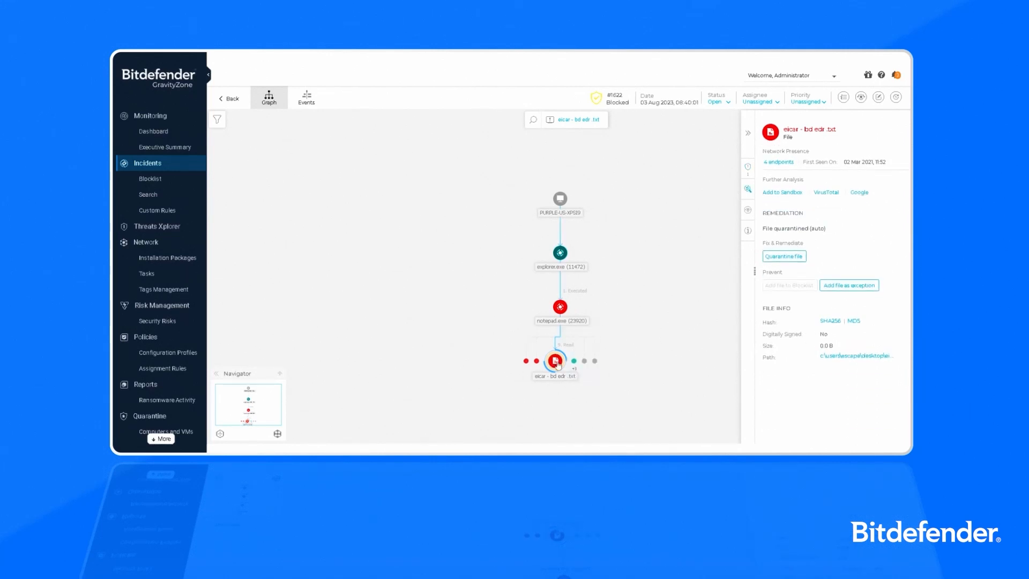
{"action": "left_click", "coordinate": [830, 321]}
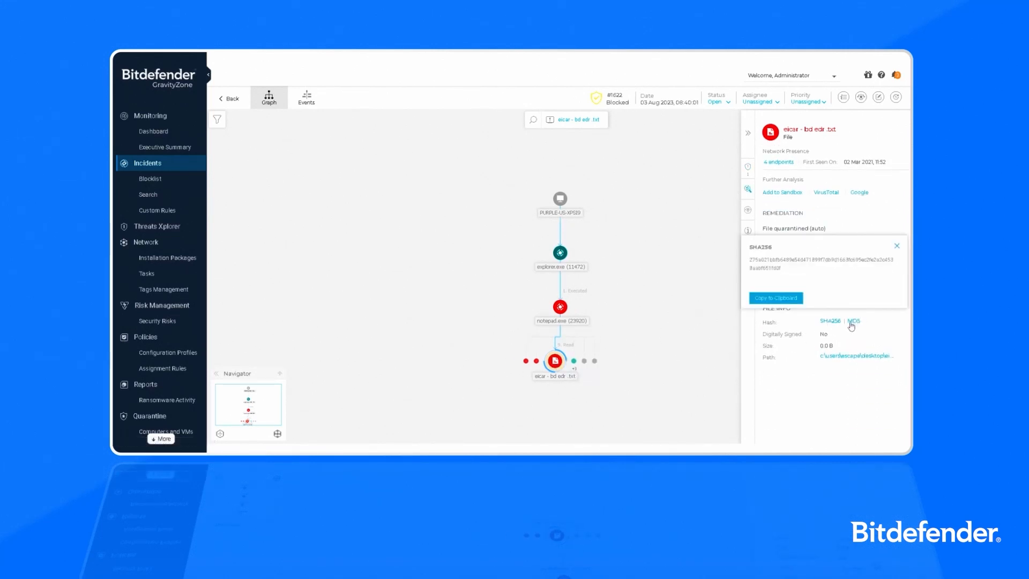
{"action": "left_click", "coordinate": [896, 246]}
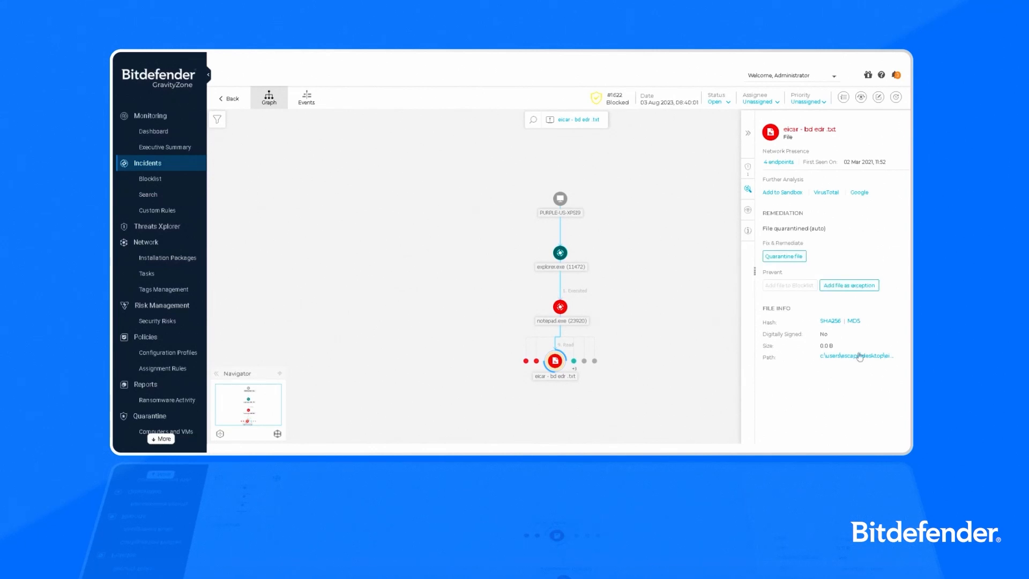
{"action": "left_click", "coordinate": [857, 356]}
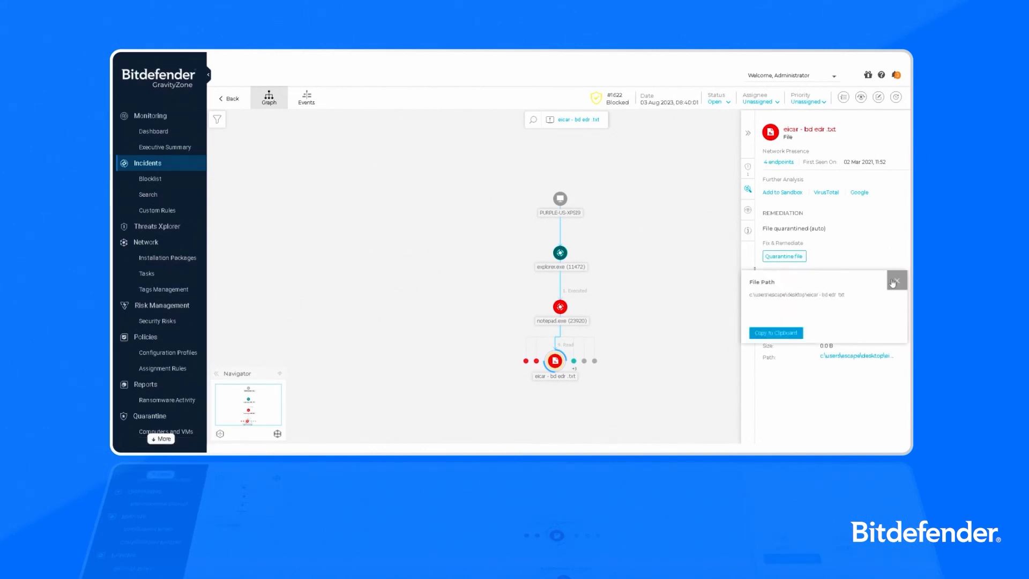
{"action": "left_click", "coordinate": [896, 281]}
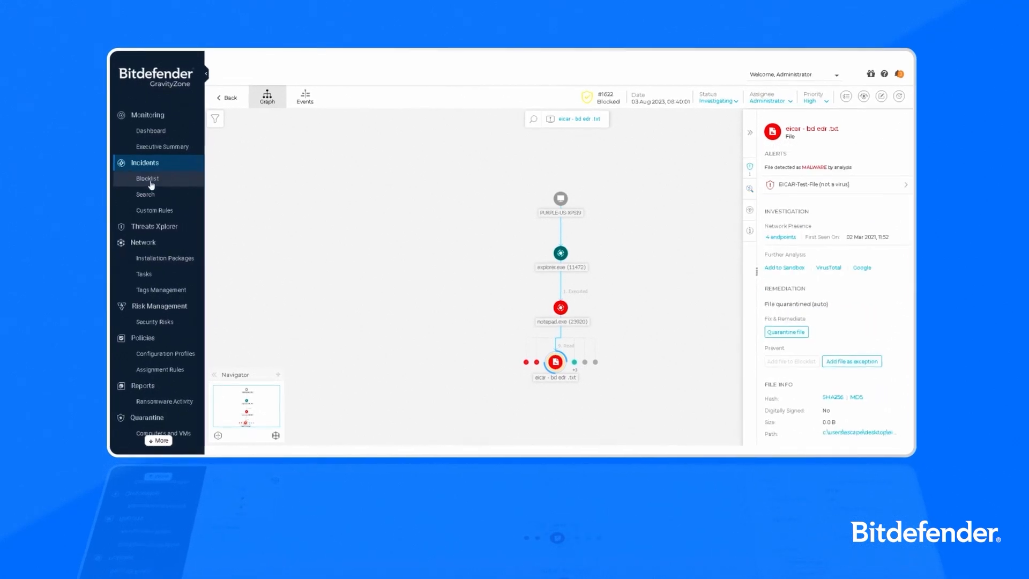
{"action": "left_click", "coordinate": [146, 194]}
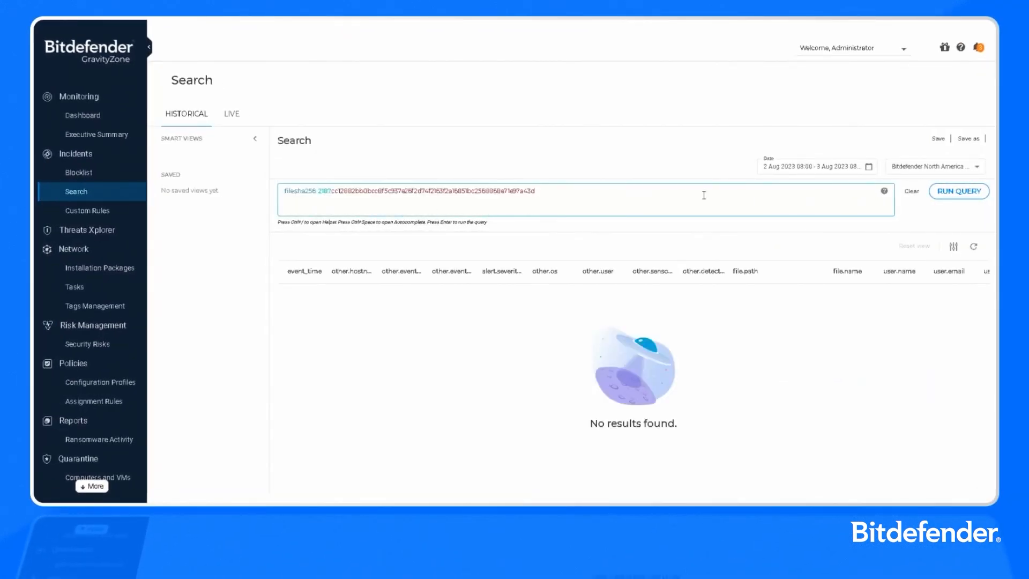
{"action": "left_click", "coordinate": [957, 191]}
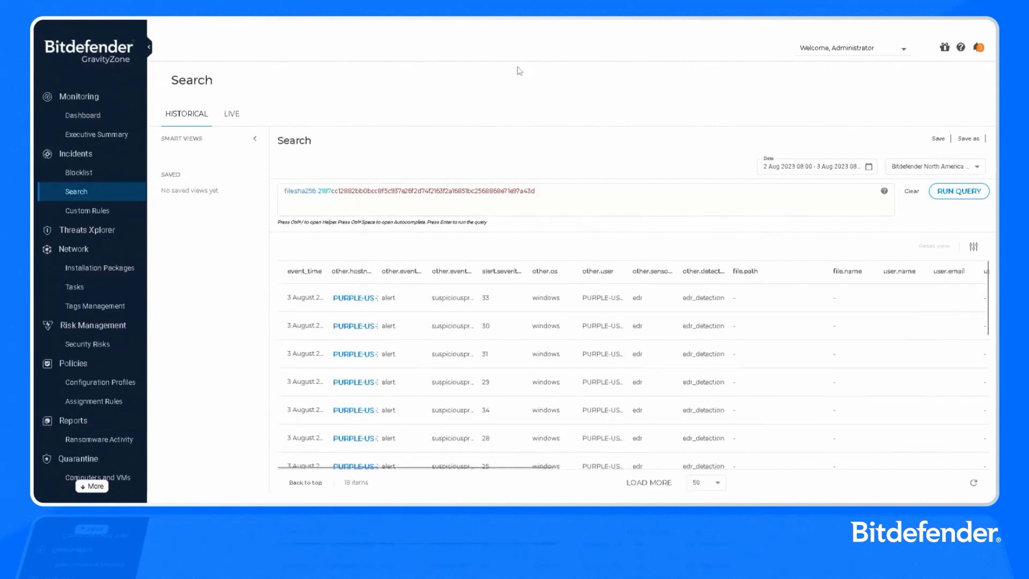
{"action": "mouse_move", "coordinate": [599, 296]}
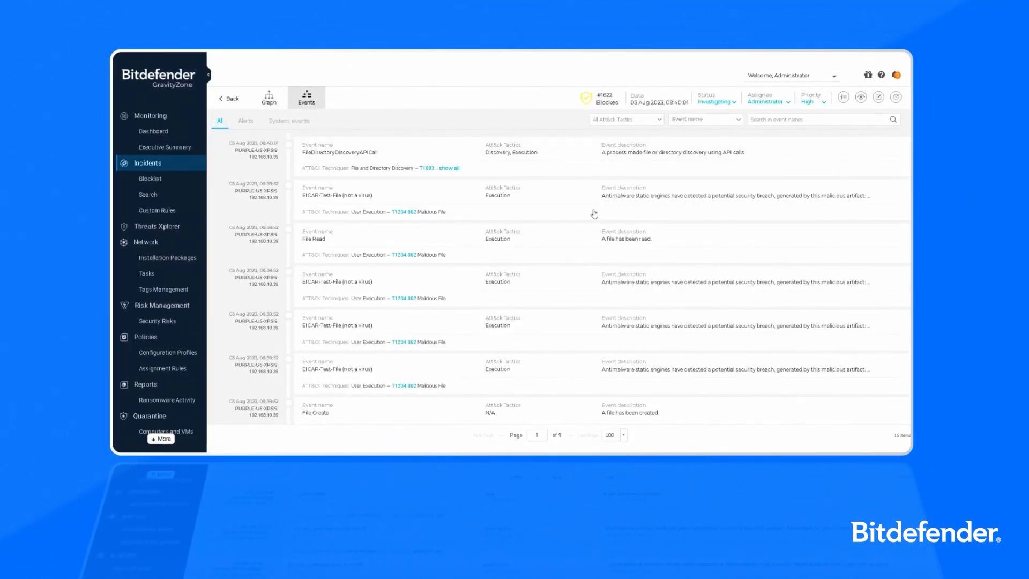
- Filter incident #1622's events to the Execution attack tactic
{"action": "scroll", "scroll_direction": "down", "scroll_amount": 3}
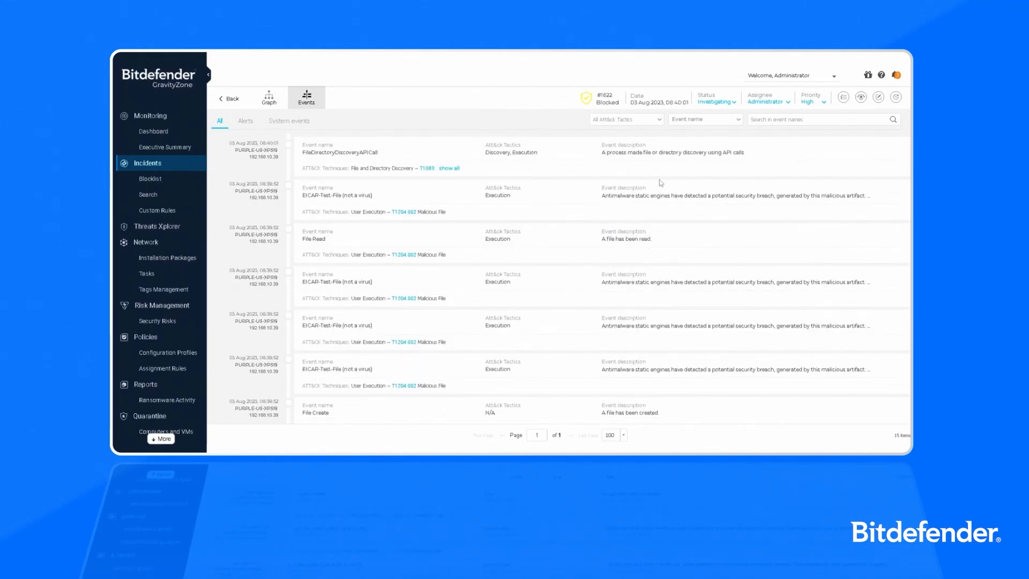
{"action": "left_click", "coordinate": [625, 119]}
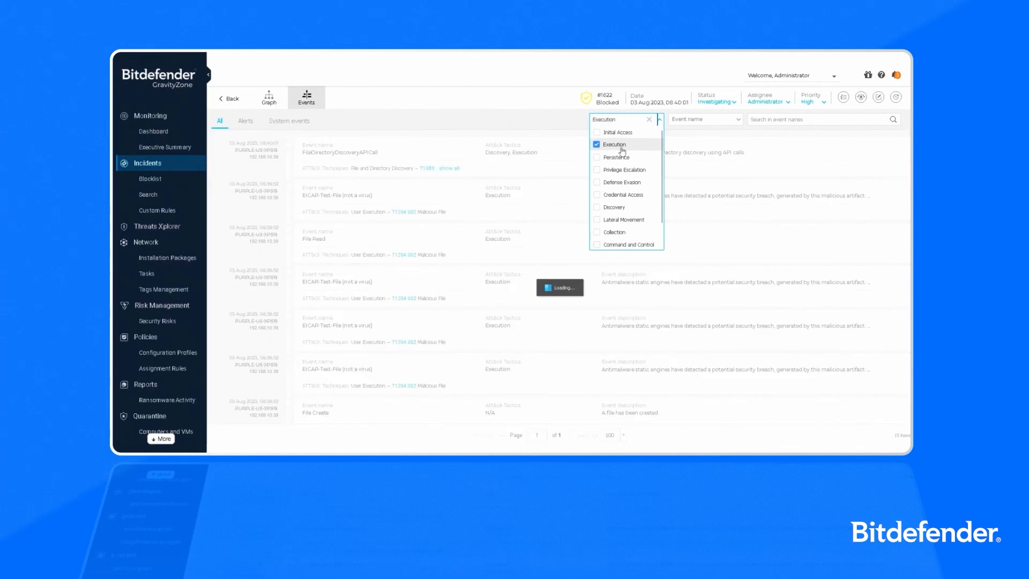
{"action": "left_click", "coordinate": [596, 144]}
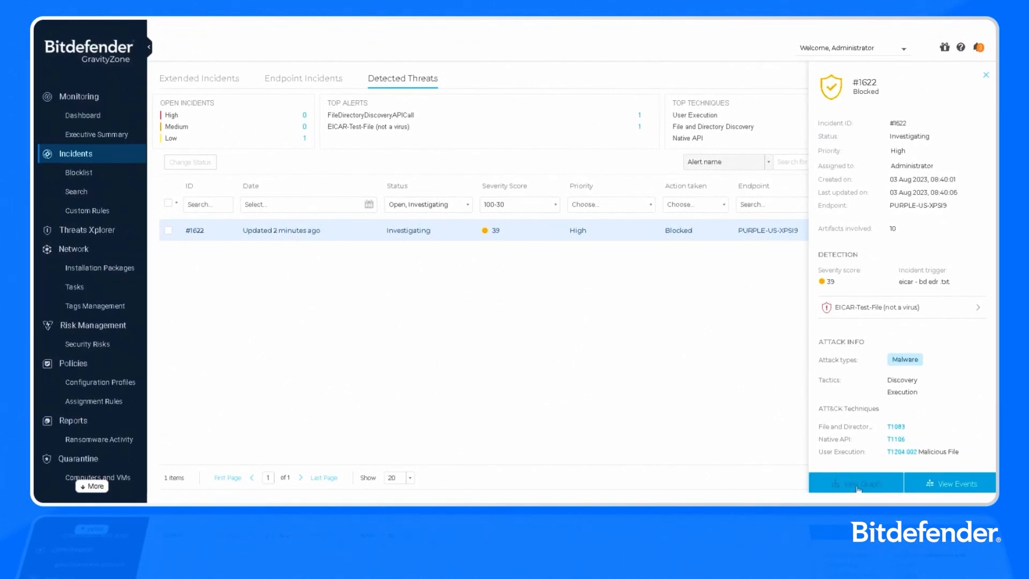
- Blocklist notepad.exe from incident #1622's graph across all policies
{"action": "left_click", "coordinate": [855, 483]}
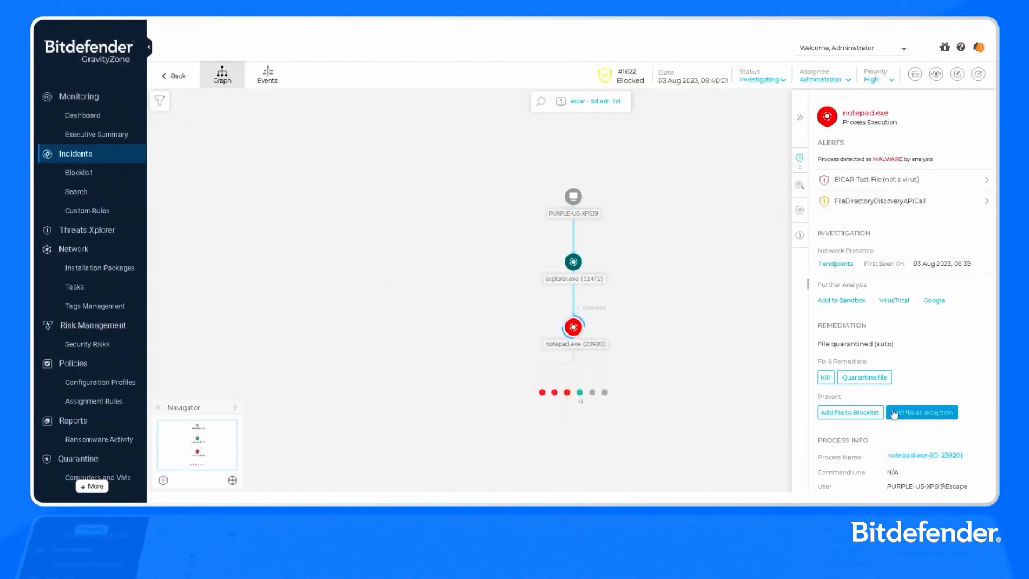
{"action": "left_click", "coordinate": [848, 412]}
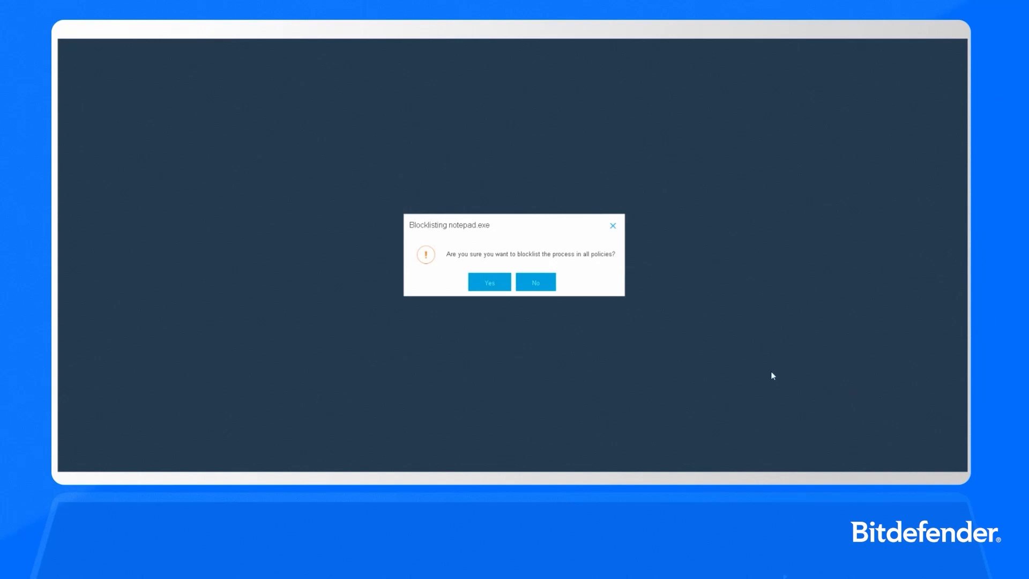
{"action": "left_click", "coordinate": [489, 283]}
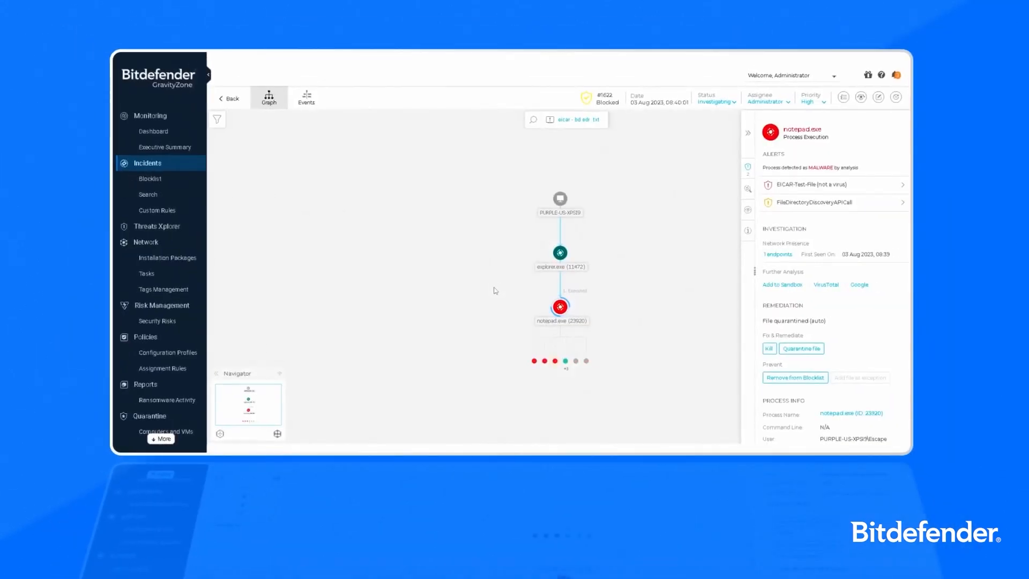